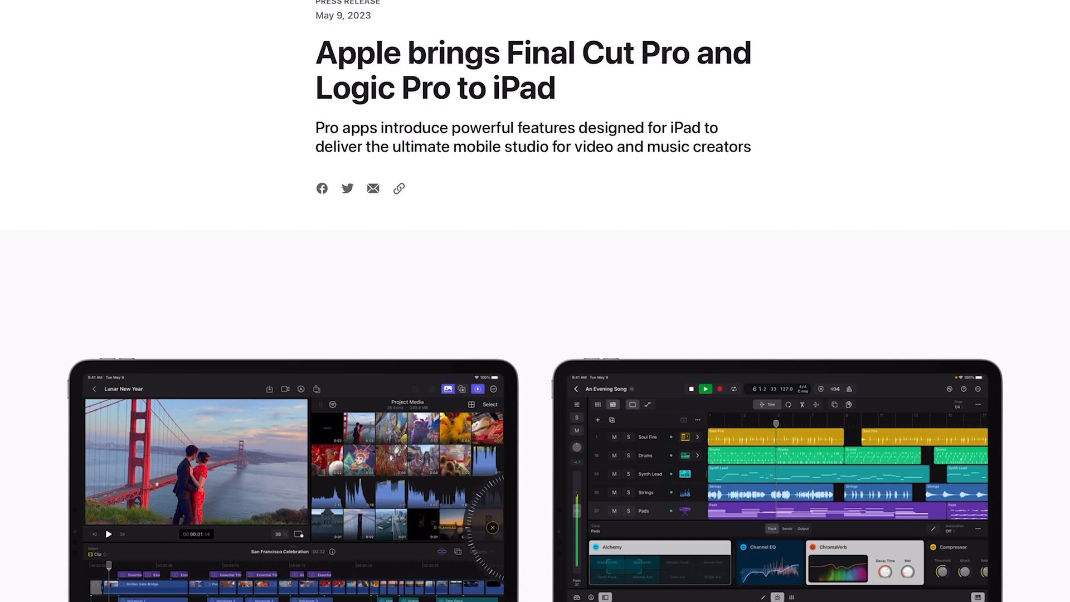
# Scroll past the headline and hero image to the Cupertino opening paragraph and executive quote
pyautogui.scroll(-3)
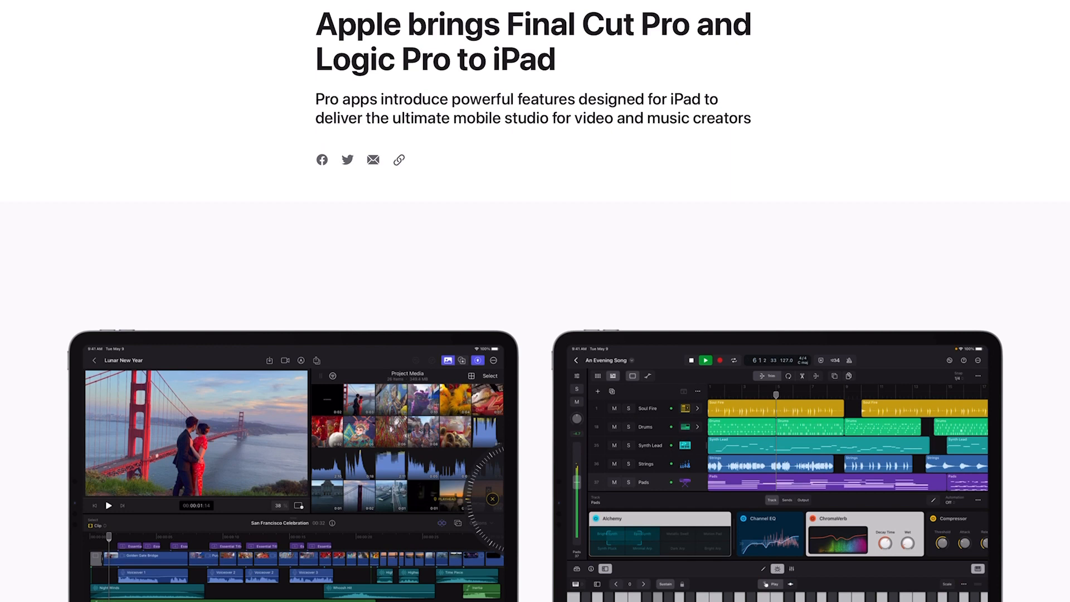
pyautogui.scroll(-3)
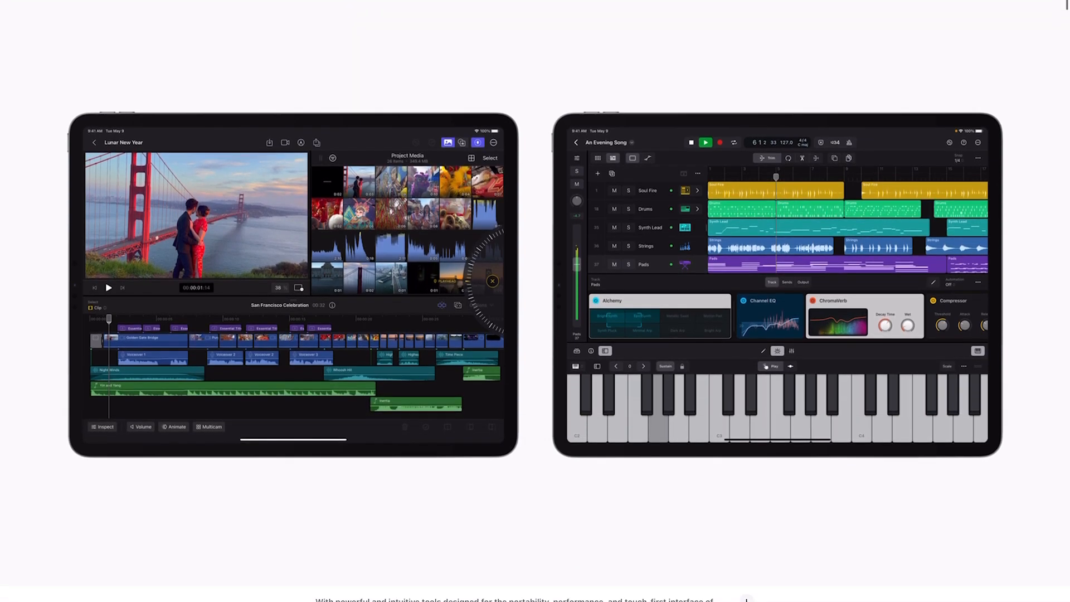
pyautogui.scroll(-3)
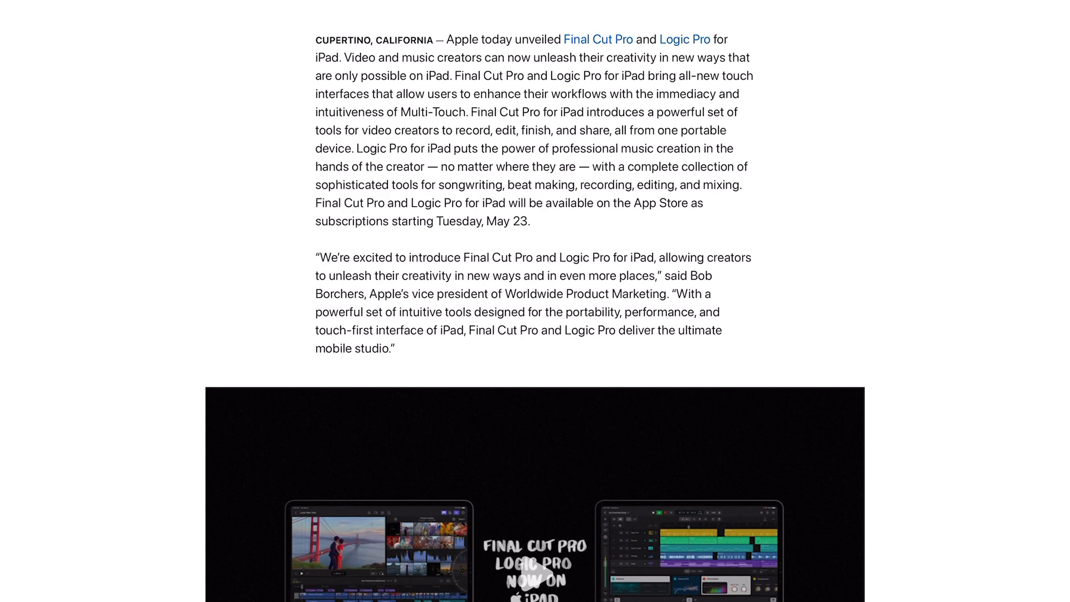
# Scroll until the embedded launch video and its May 23 App Store caption are fully visible
pyautogui.scroll(-3)
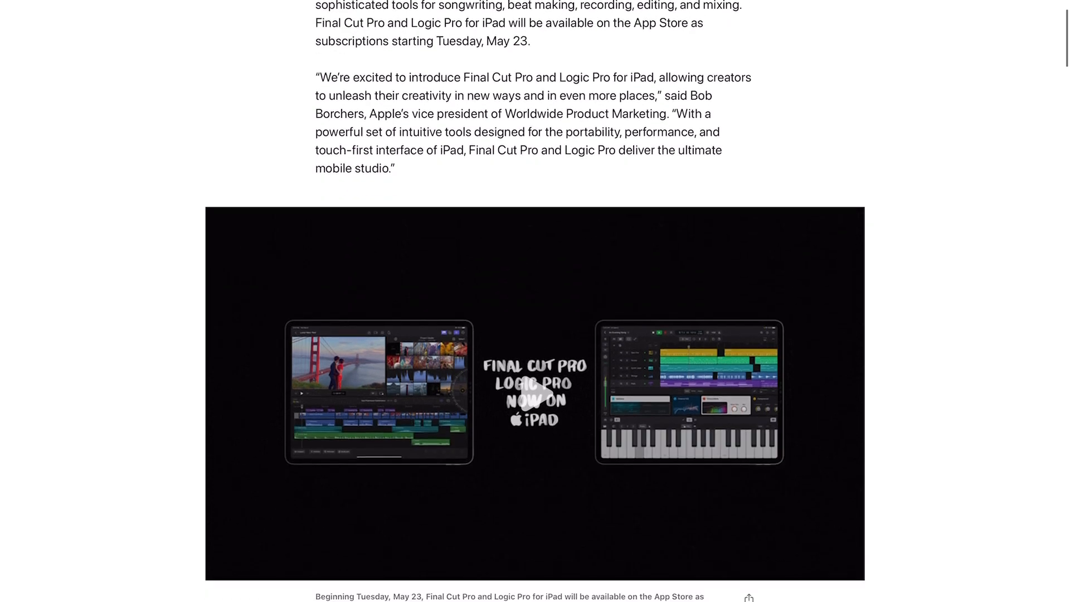
pyautogui.scroll(-3)
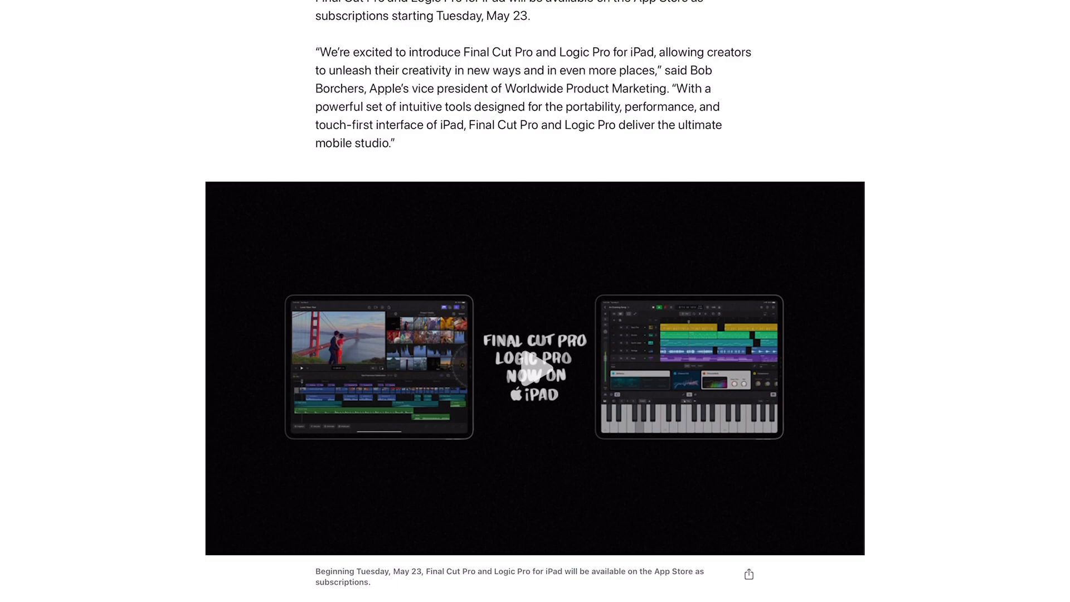
# Scroll to the Final Cut Pro for iPad heading, its Live Drawing paragraph and first gallery photo
pyautogui.scroll(-3)
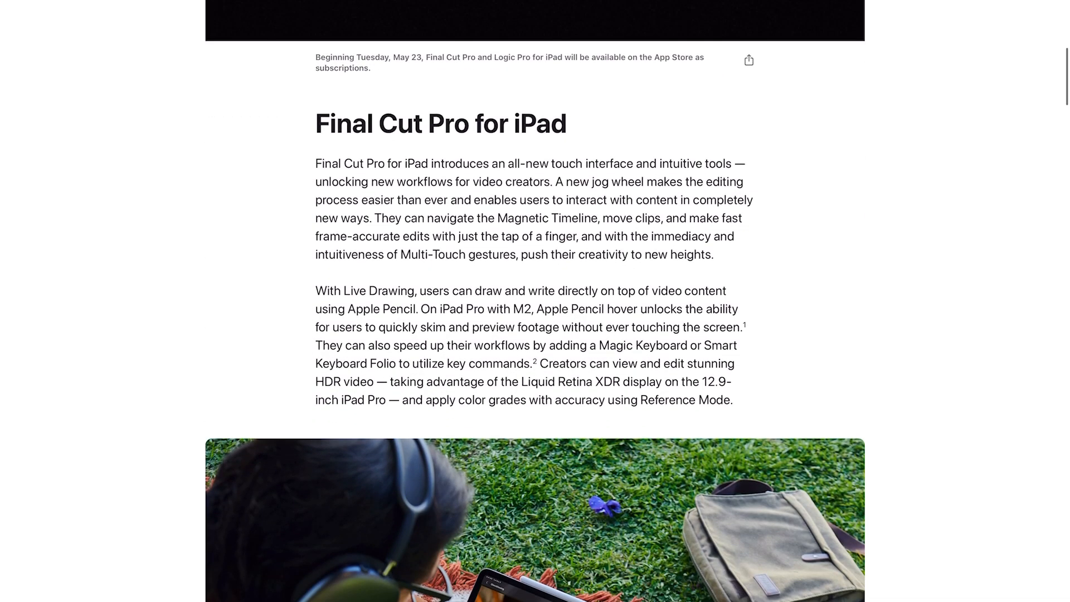
pyautogui.scroll(-3)
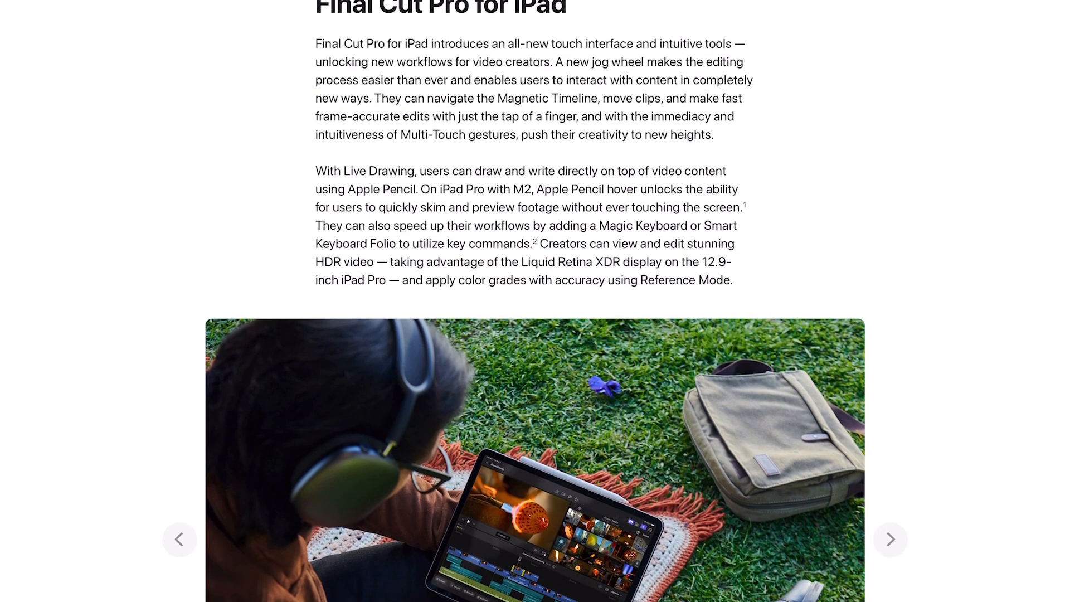
pyautogui.scroll(-3)
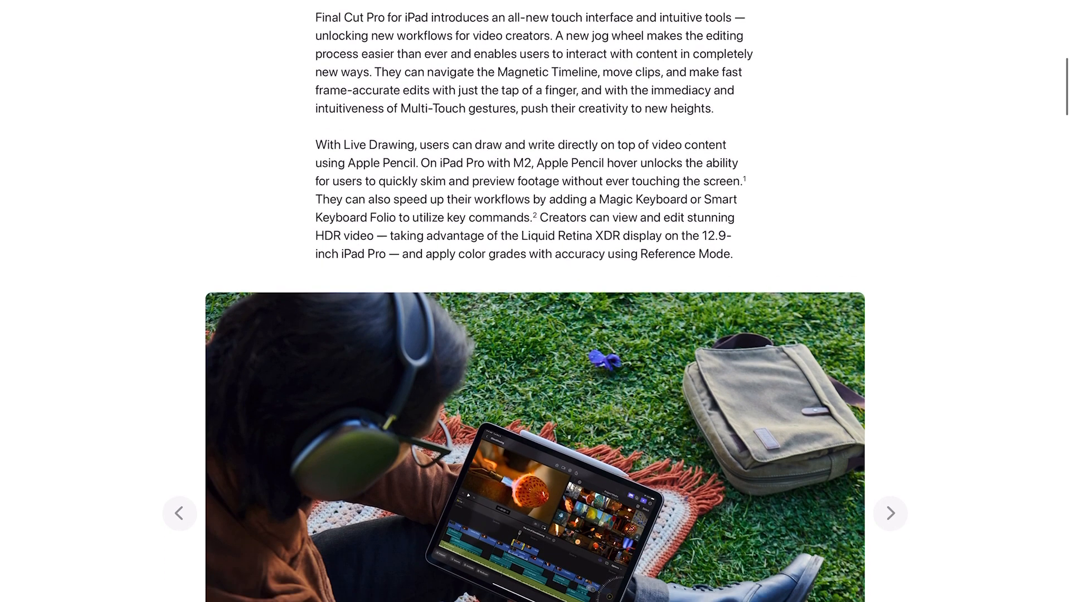
pyautogui.scroll(-3)
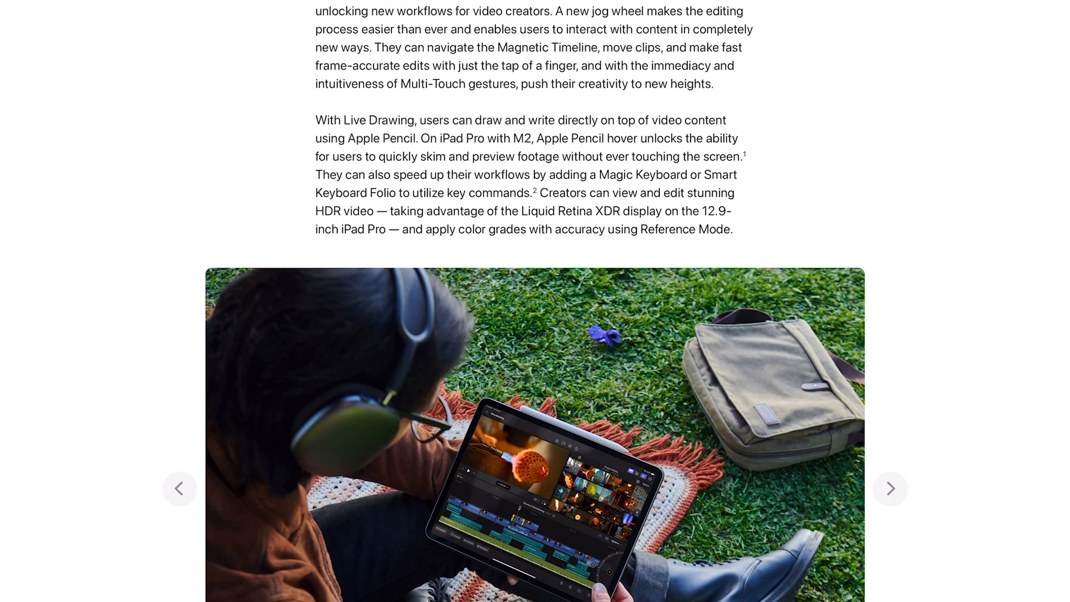
pyautogui.scroll(-3)
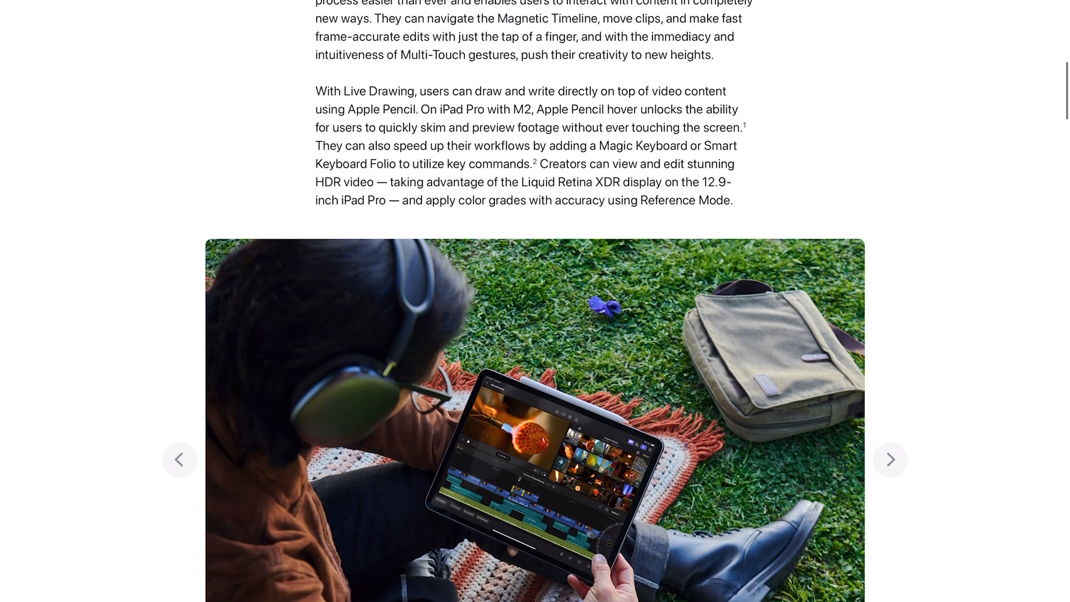
# Scroll through Pro camera mode, multicam and Scene Removal Mask to the Pro Graphics, Effects, and Audio heading
pyautogui.scroll(-3)
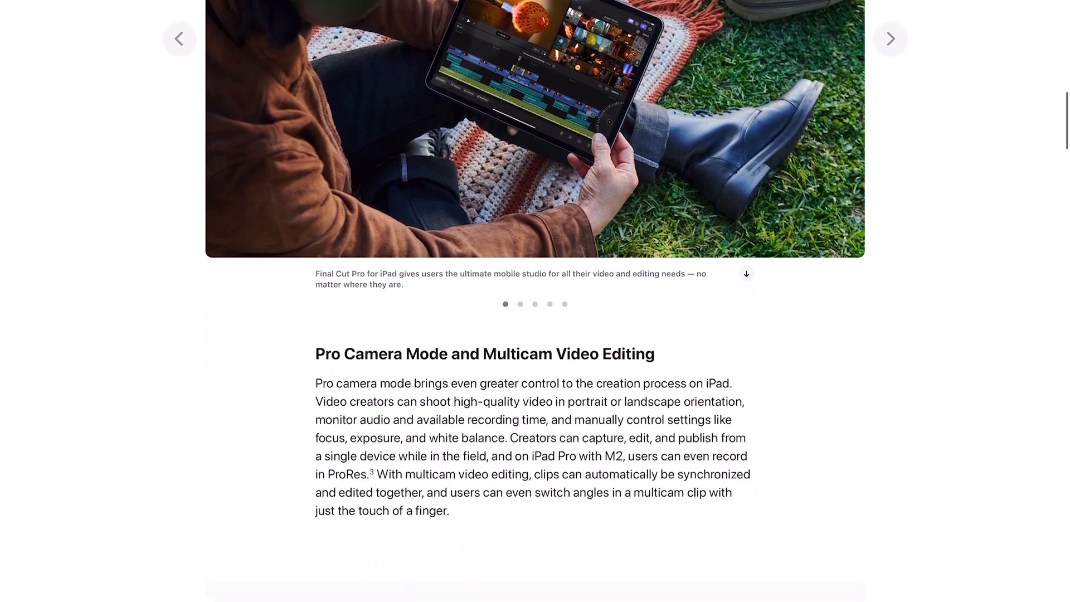
pyautogui.scroll(-3)
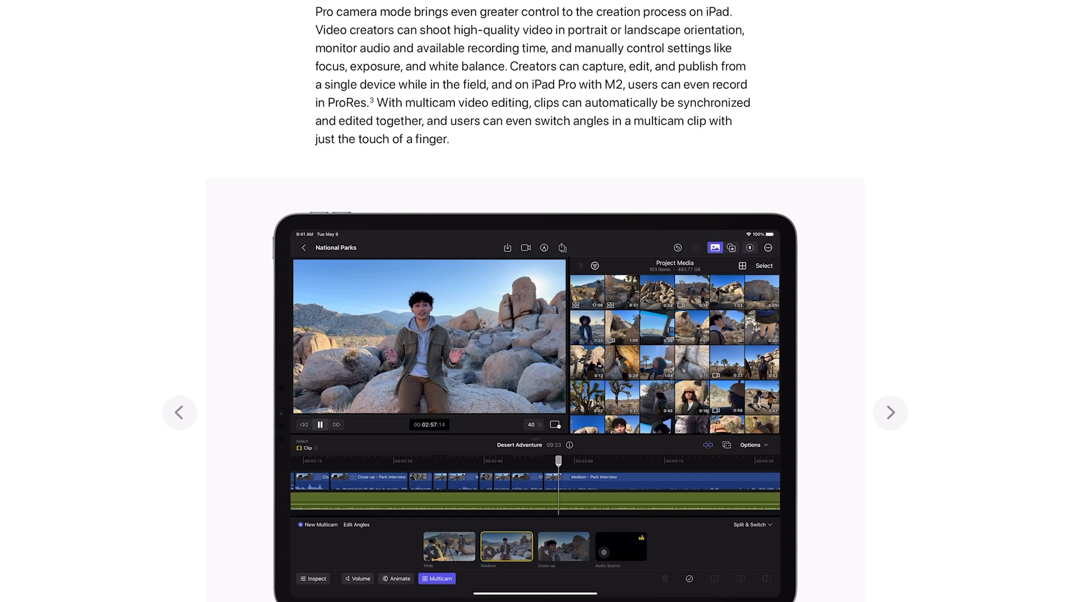
pyautogui.click(889, 413)
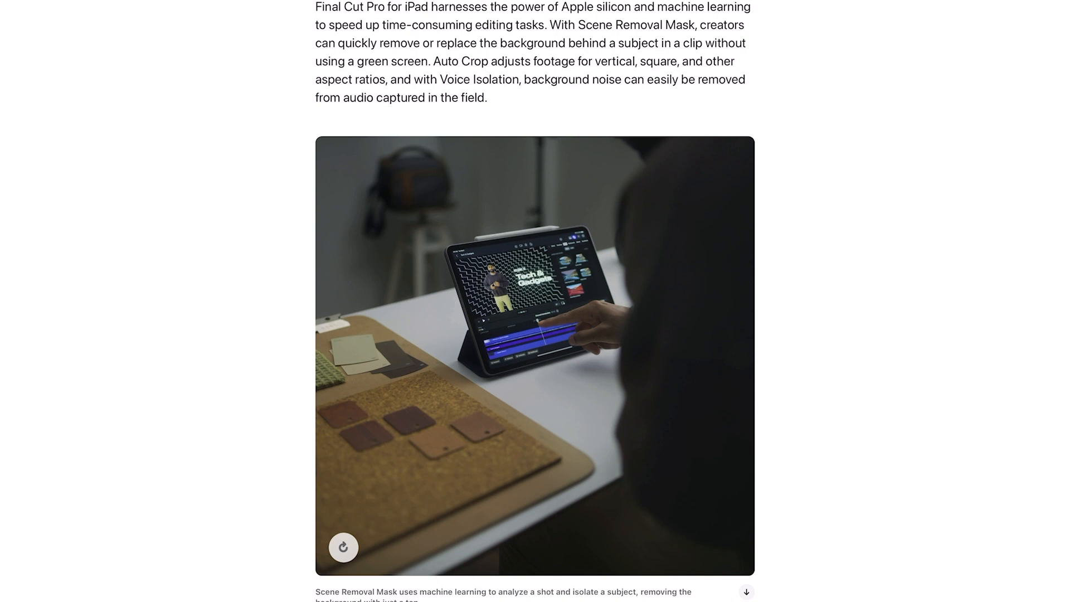
pyautogui.scroll(-3)
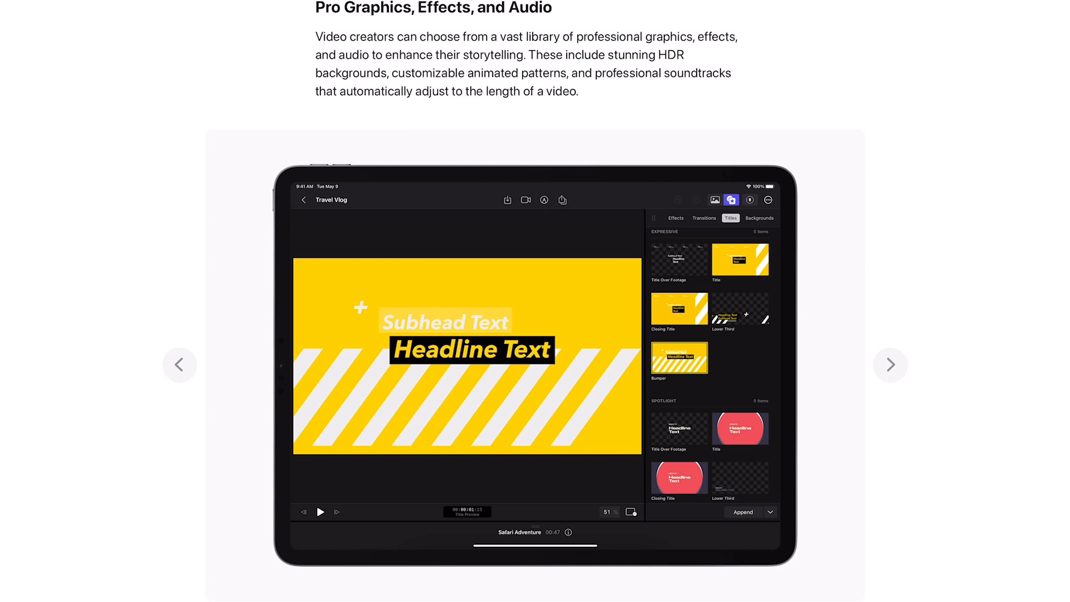
# Scroll past the Final Cut Pro import and export details to the Logic Pro for iPad heading
pyautogui.scroll(-3)
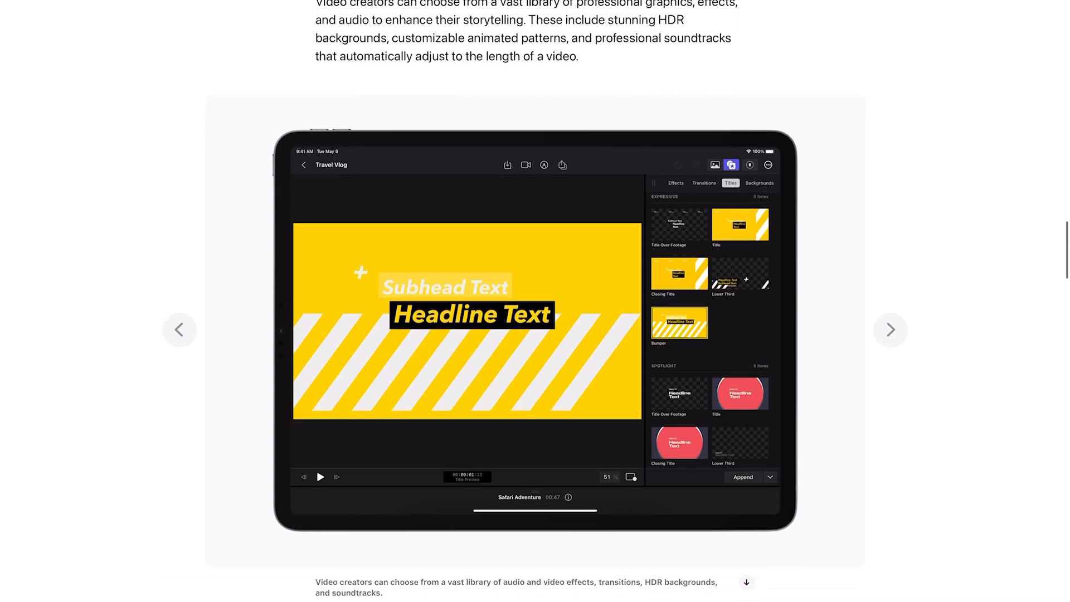
pyautogui.scroll(-3)
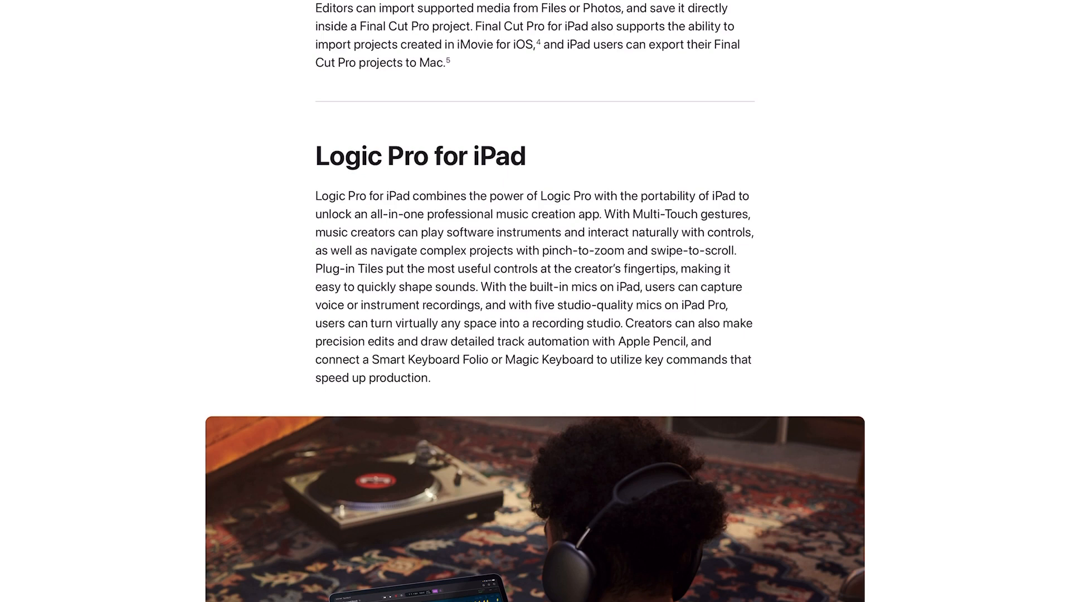
# Scroll past the Logic Pro photo gallery and caption to the All-New Sound Browser heading
pyautogui.scroll(-3)
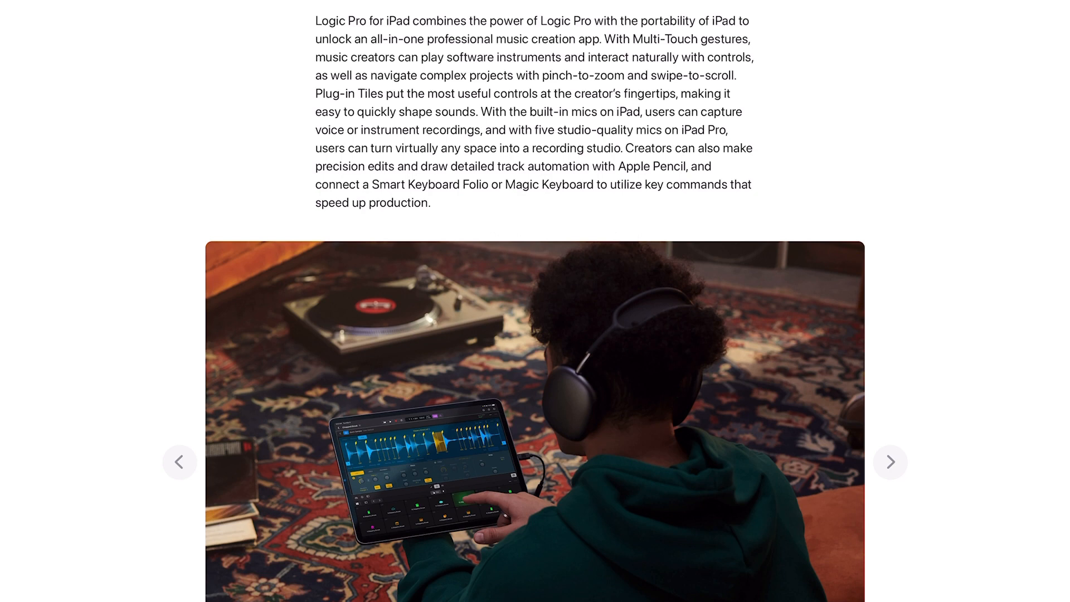
pyautogui.scroll(-3)
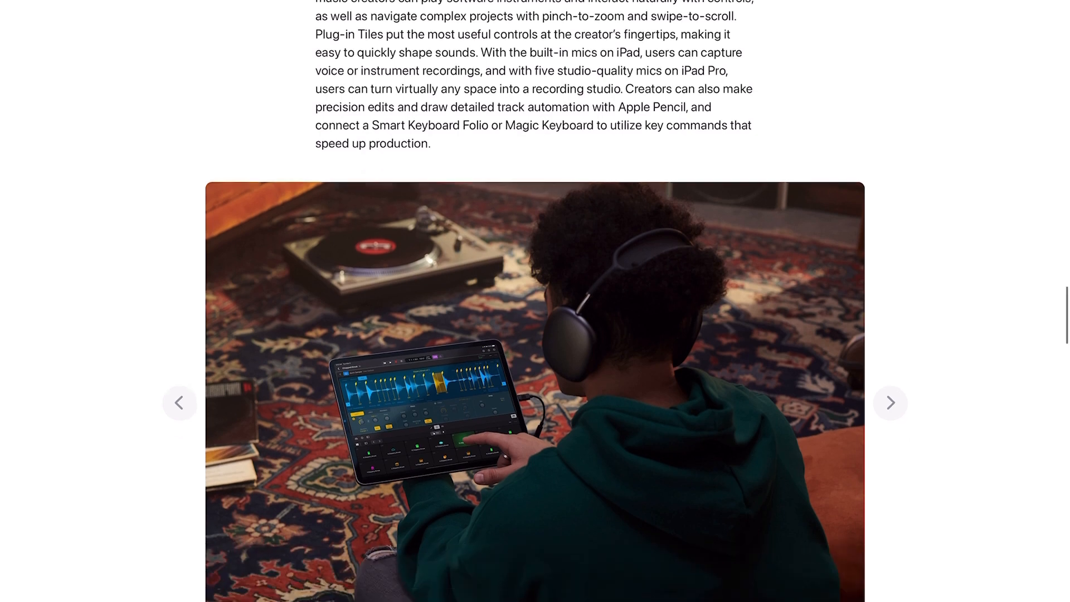
pyautogui.scroll(-3)
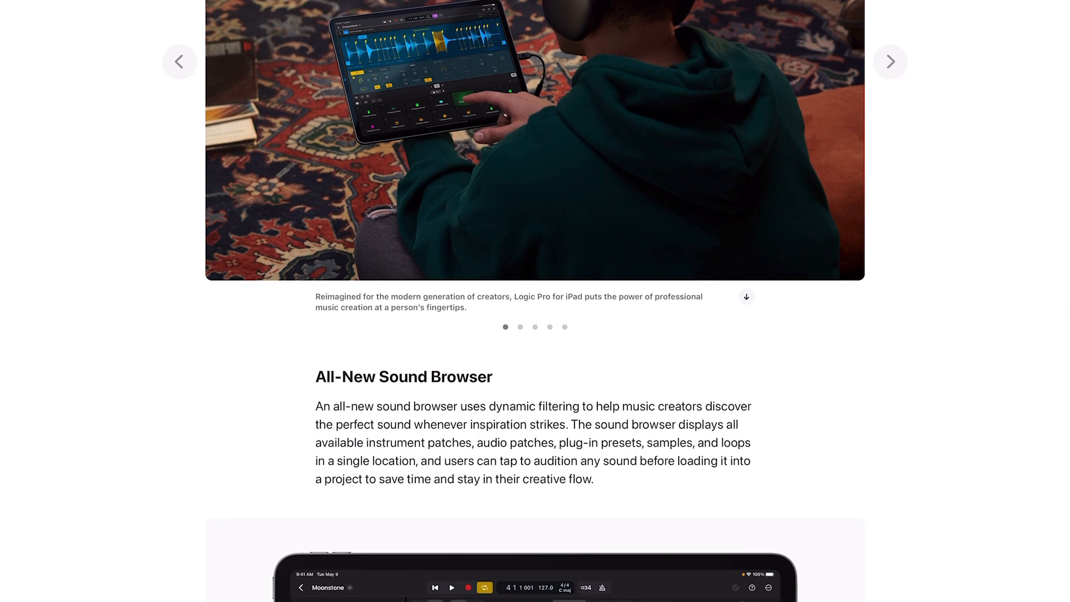
# Scroll past the sound browser screenshot to the Professional Instruments and Effects Plug-Ins section with Sample Alchemy
pyautogui.scroll(-3)
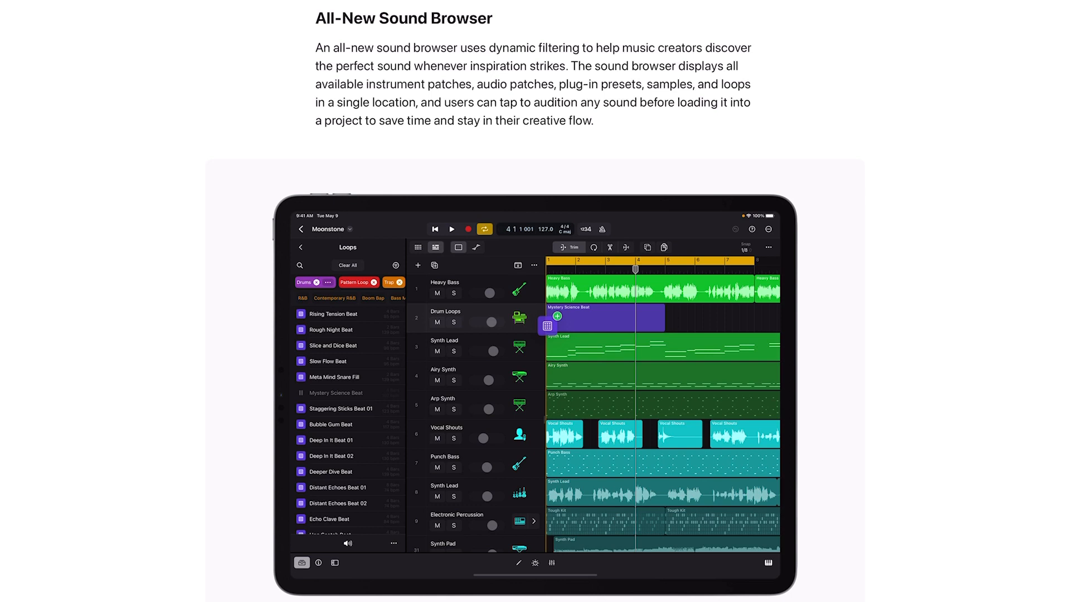
pyautogui.scroll(-3)
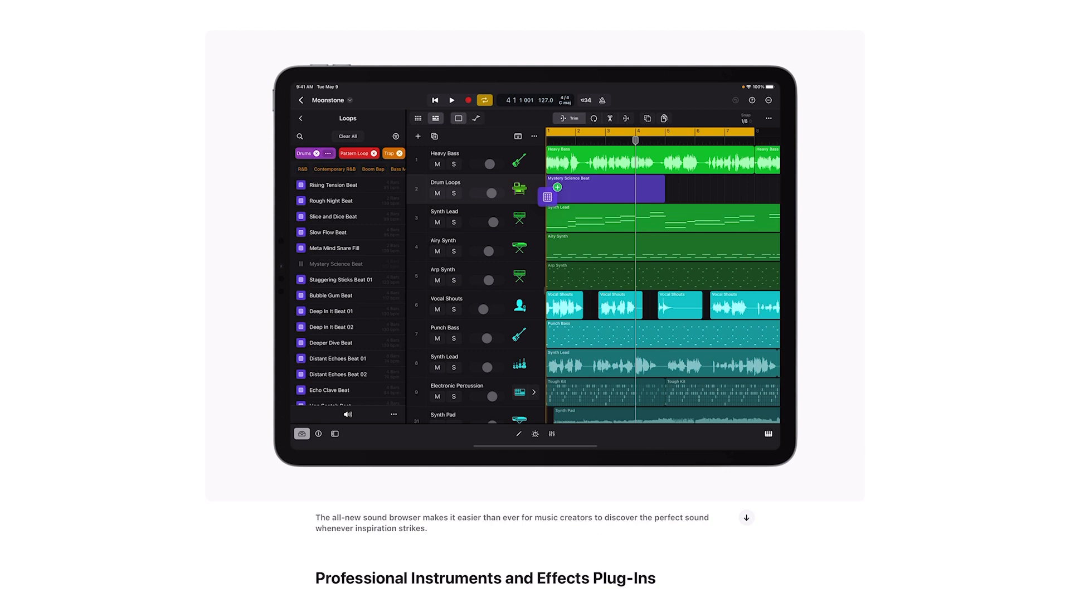
pyautogui.scroll(-3)
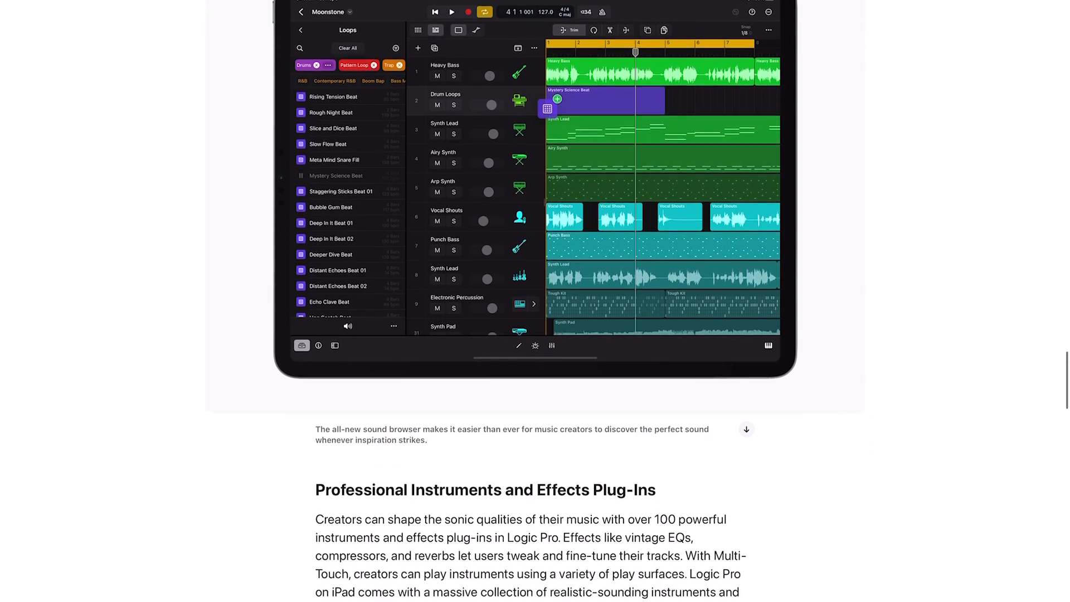
pyautogui.scroll(-3)
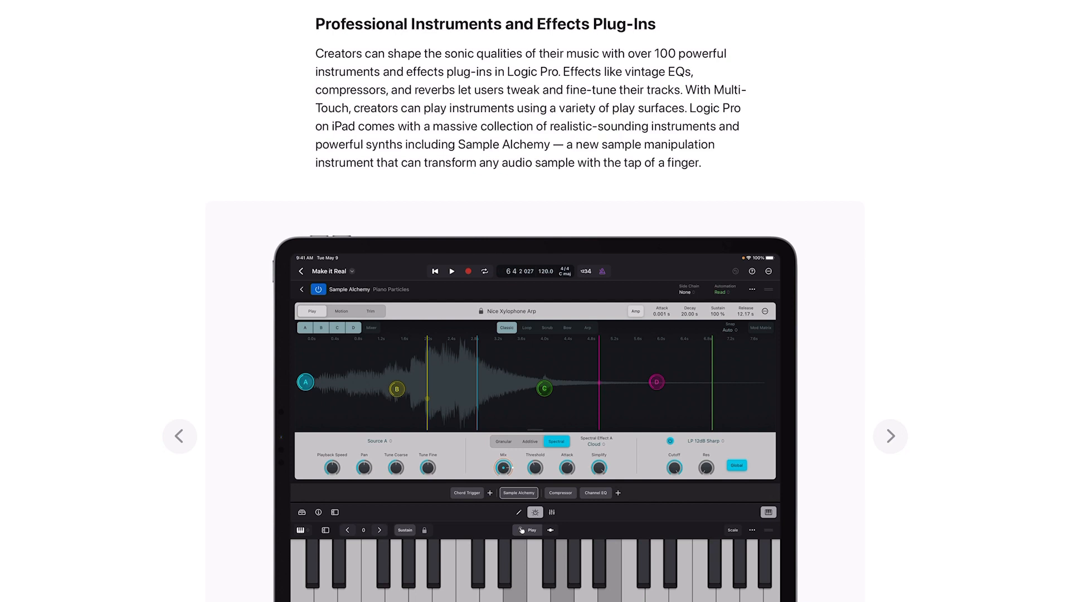
# Scroll past the Sample Alchemy caption to the Beat Making and Production Tools heading
pyautogui.scroll(-3)
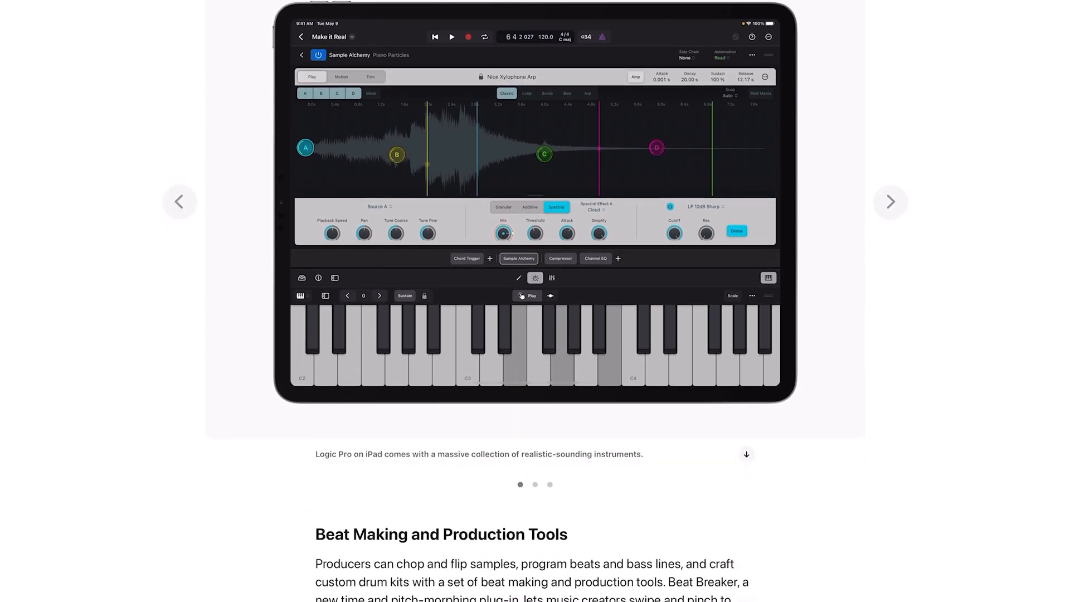
pyautogui.scroll(-3)
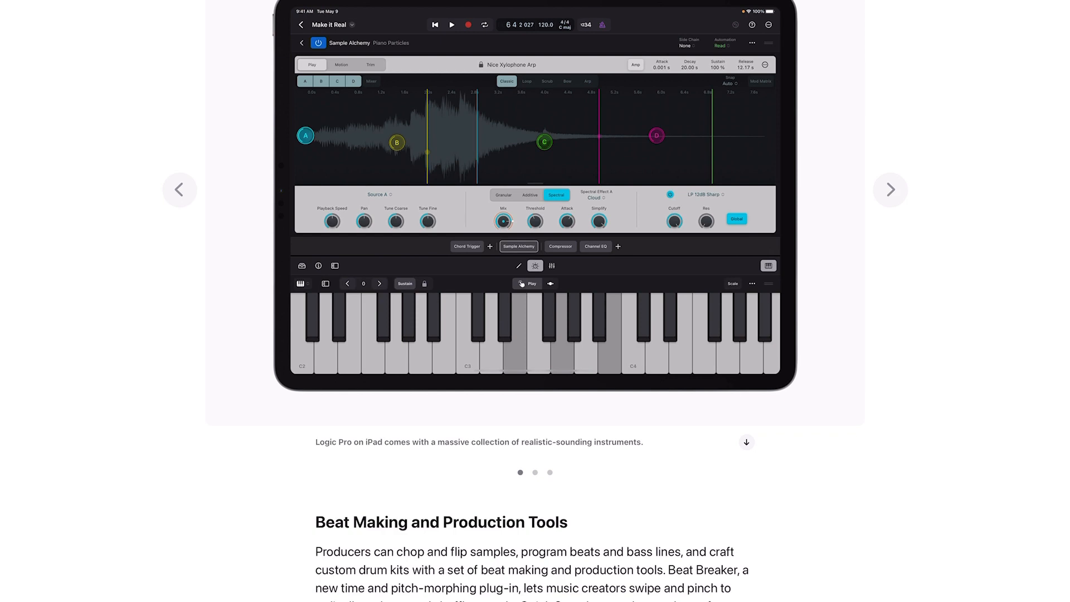
# Scroll through the Beat Making text and Beat Breaker screenshot to the Pro Mixer heading
pyautogui.scroll(-3)
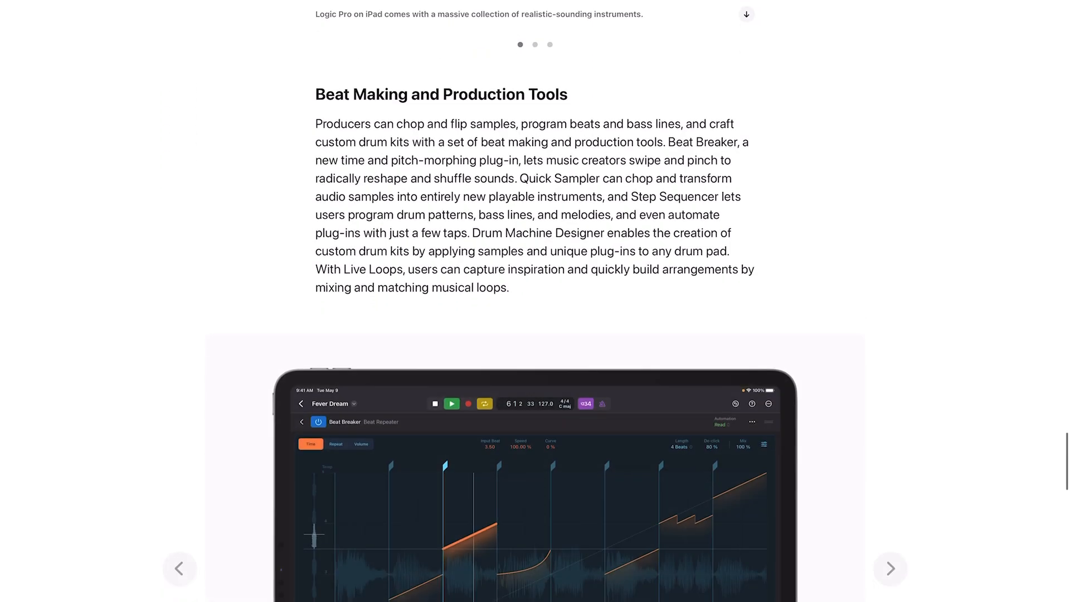
pyautogui.scroll(-3)
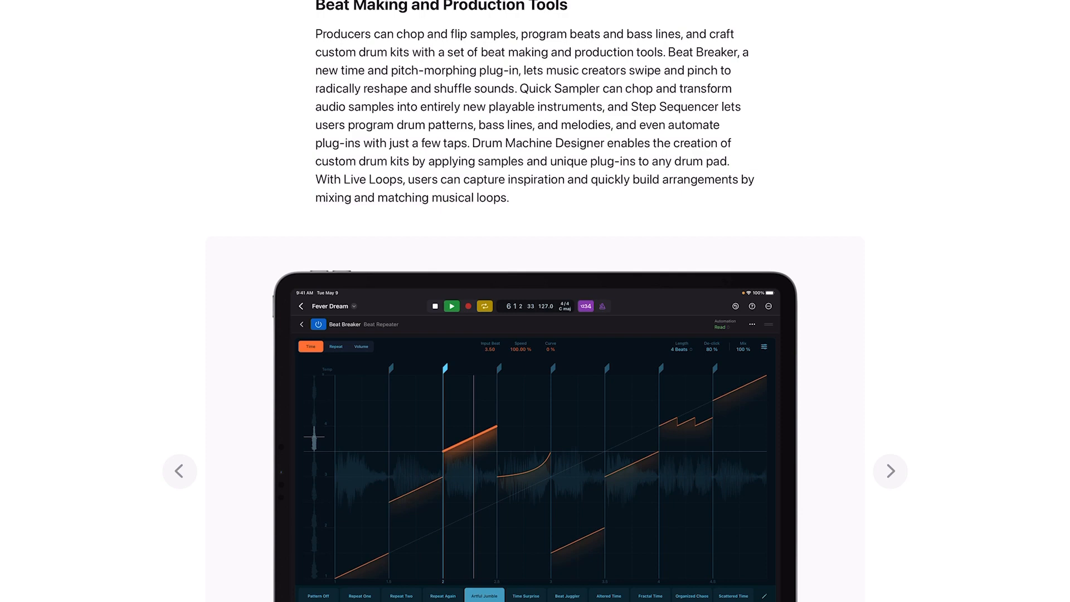
pyautogui.scroll(-3)
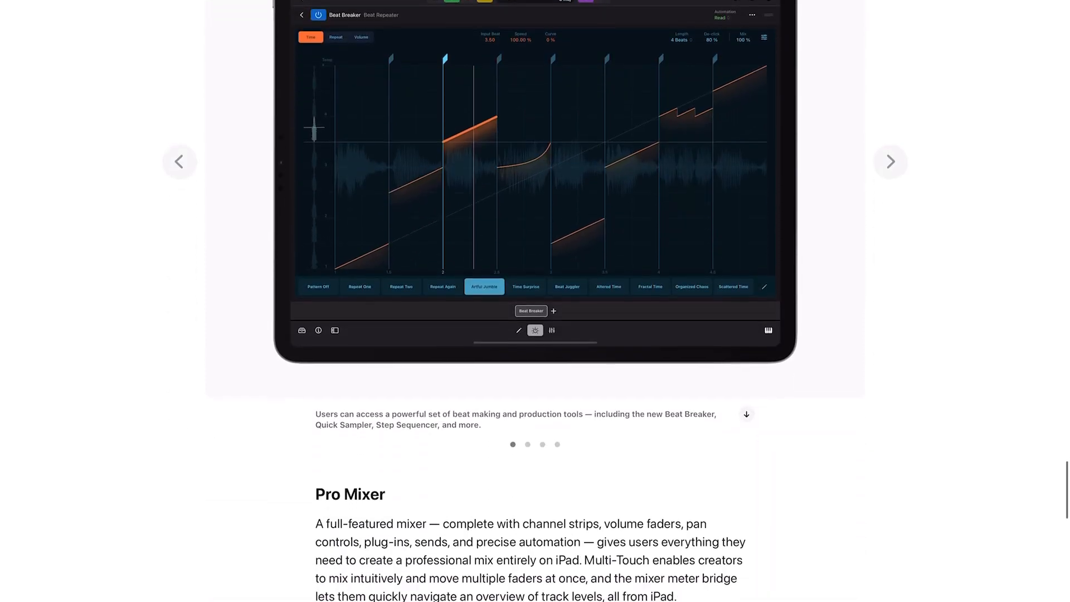
# Scroll past the Pro Mixer paragraph until the full mixer screenshot with channel strips and faders shows
pyautogui.scroll(-3)
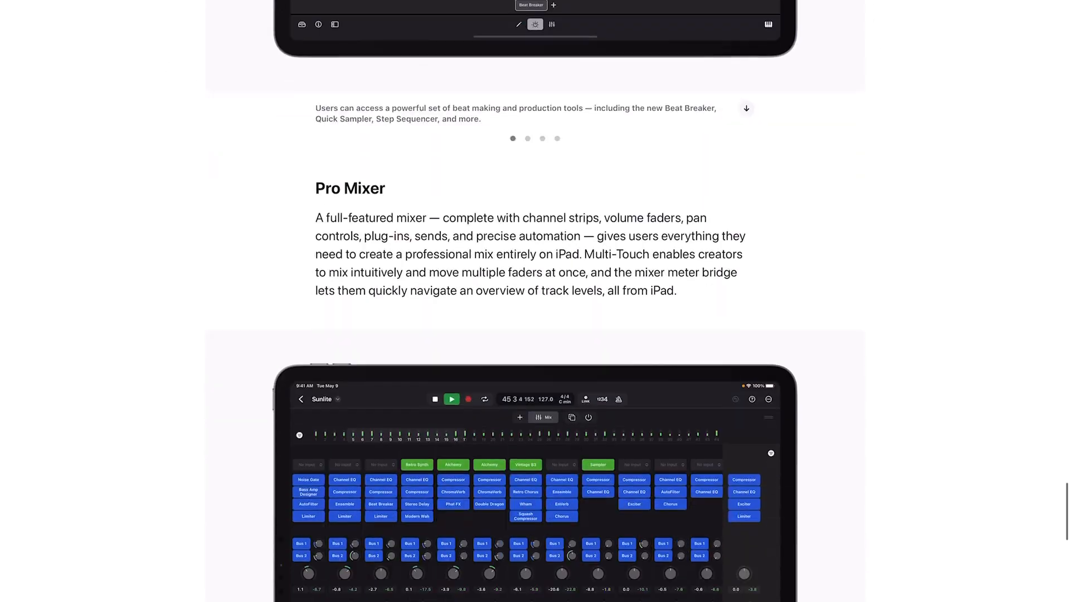
pyautogui.scroll(-3)
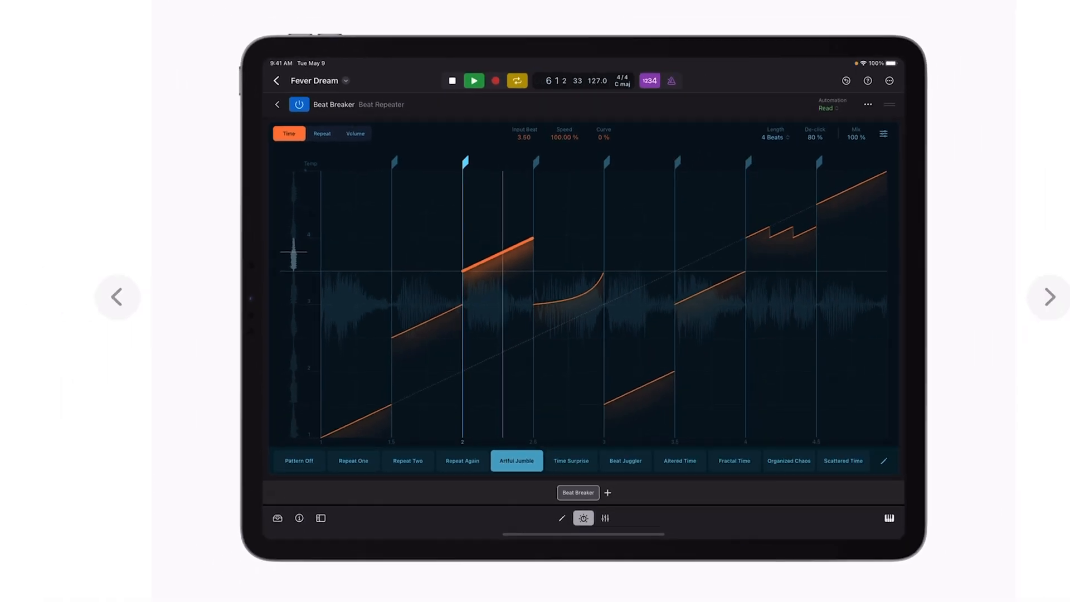
pyautogui.scroll(-3)
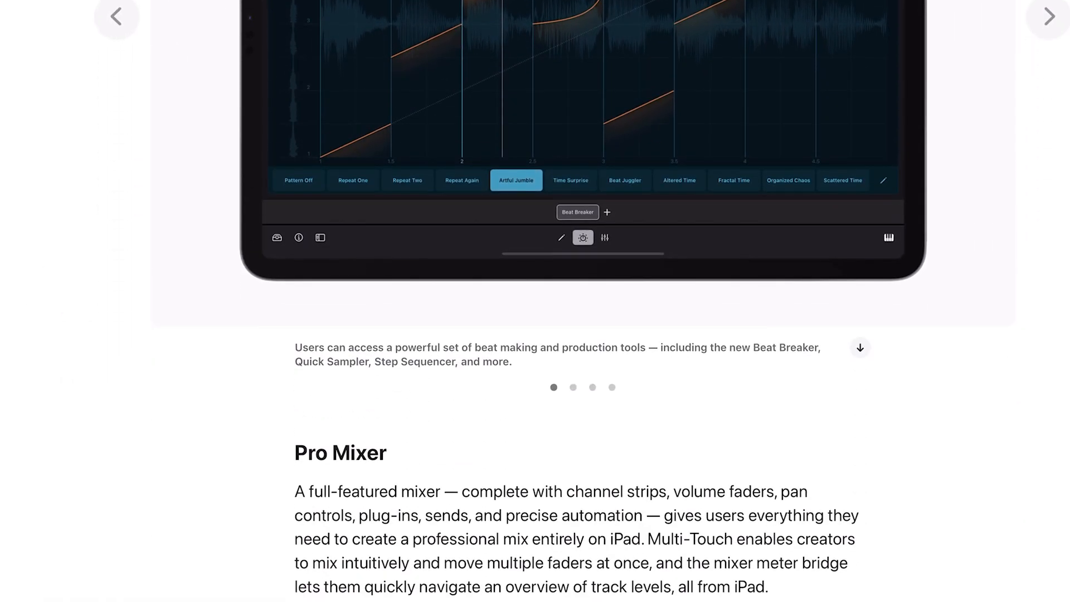
pyautogui.scroll(-3)
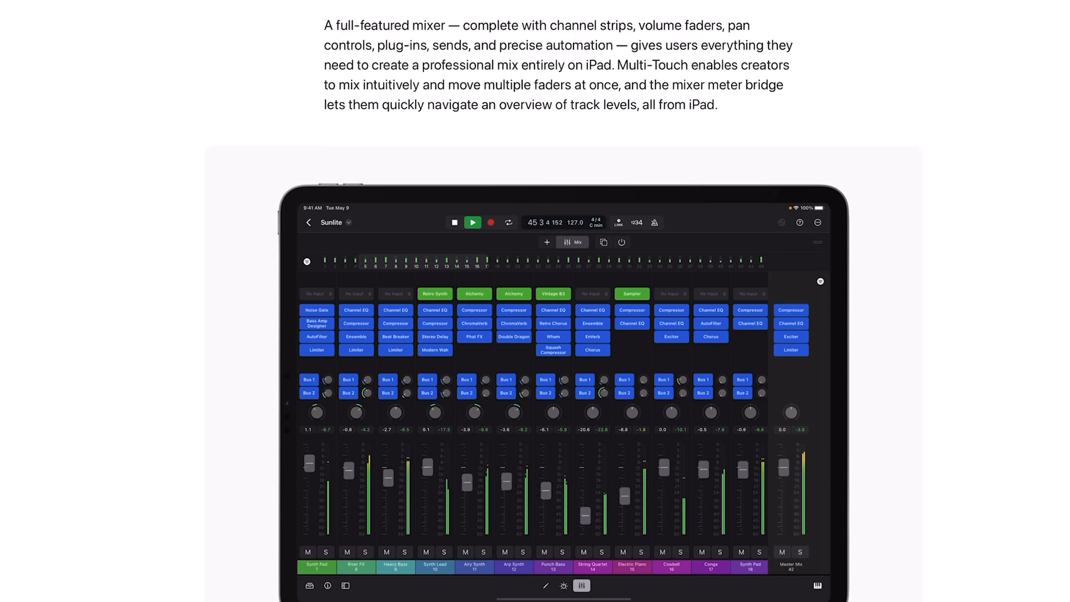
# Scroll past the mixer image through Import and Export to Pricing and Availability and Share article
pyautogui.scroll(-3)
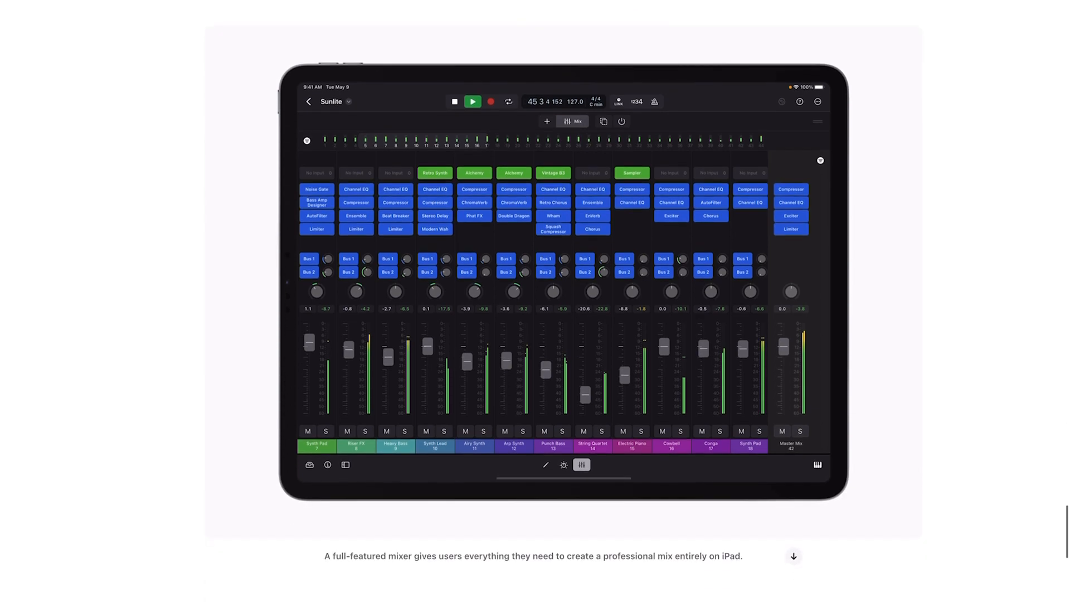
pyautogui.scroll(-3)
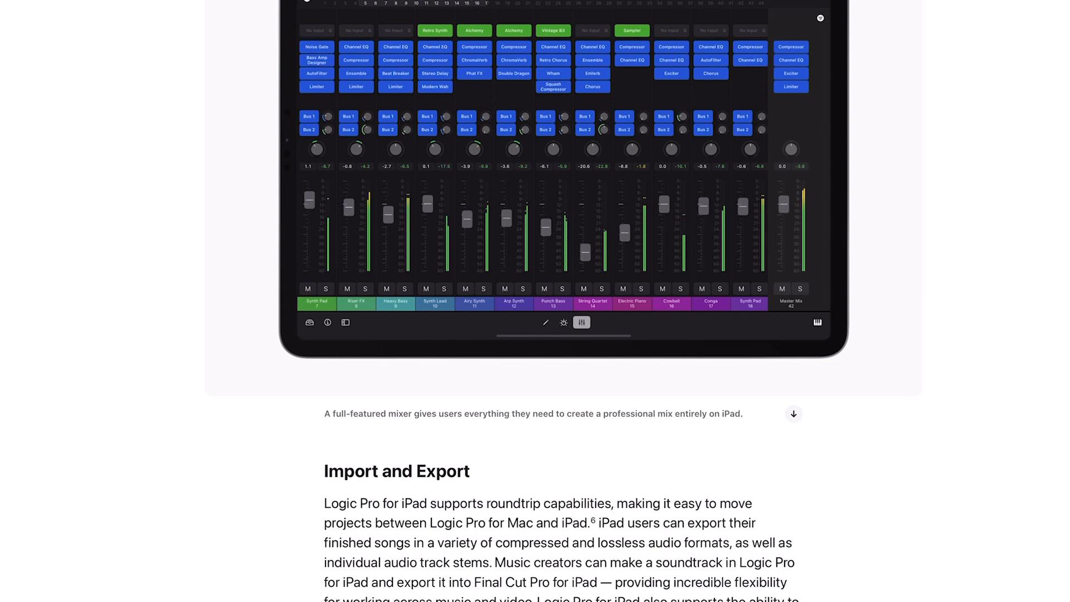
pyautogui.scroll(-3)
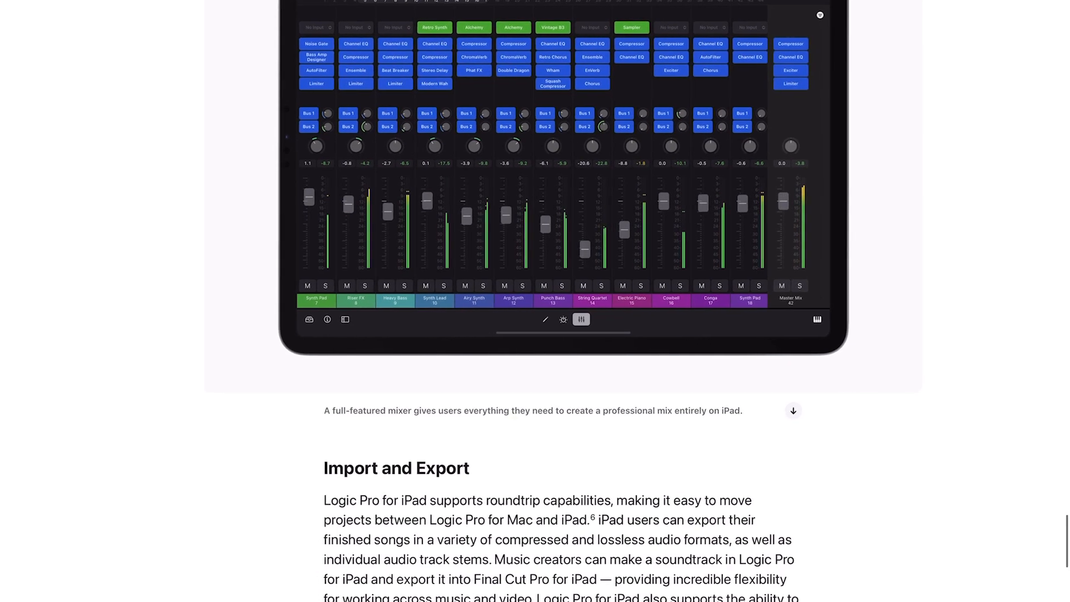
pyautogui.scroll(-3)
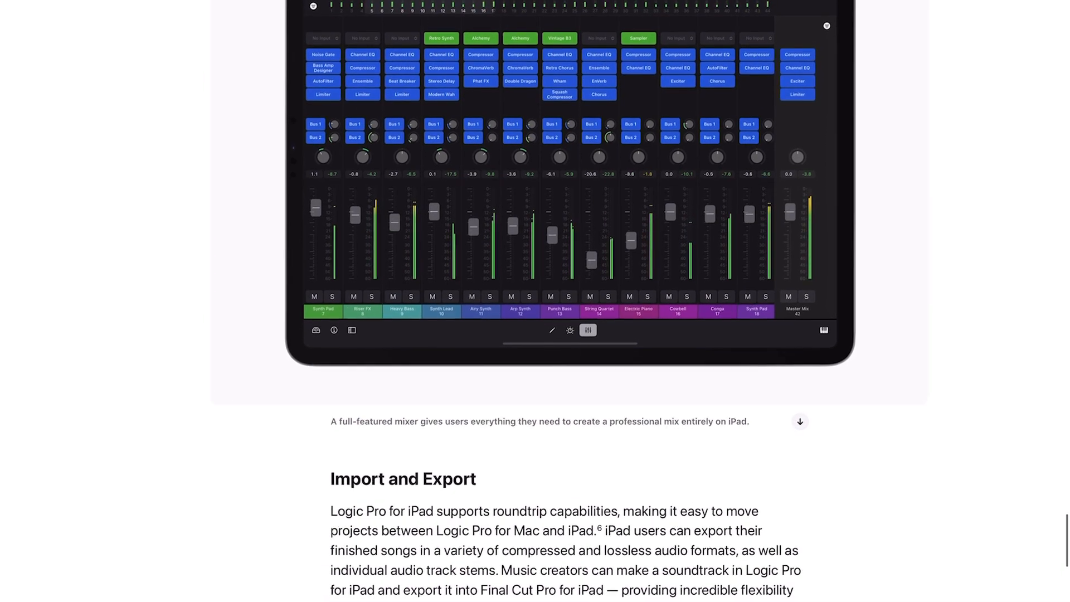
pyautogui.scroll(-3)
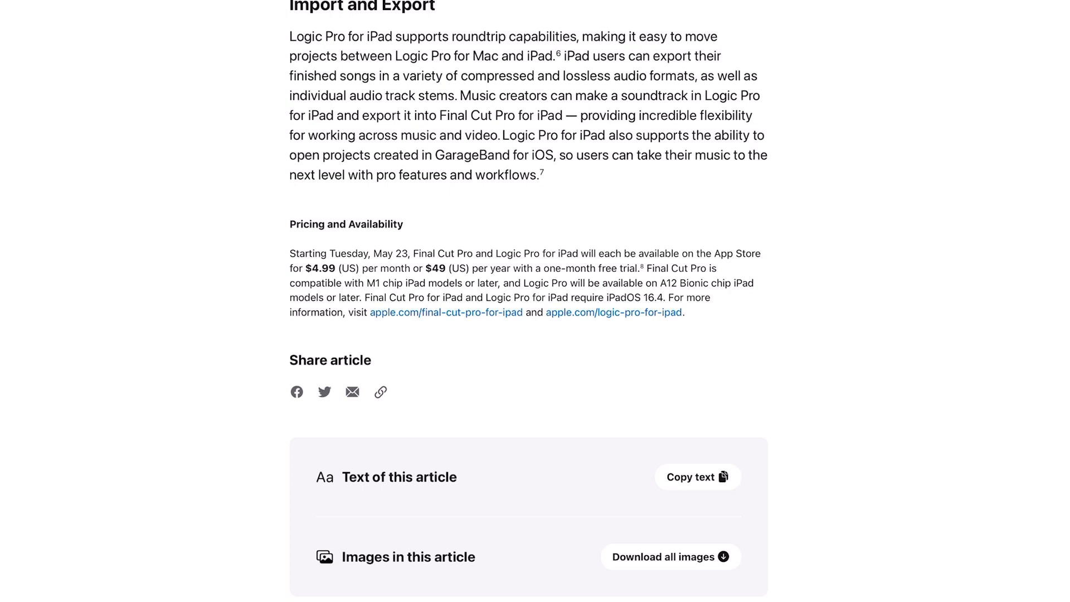
pyautogui.scroll(-3)
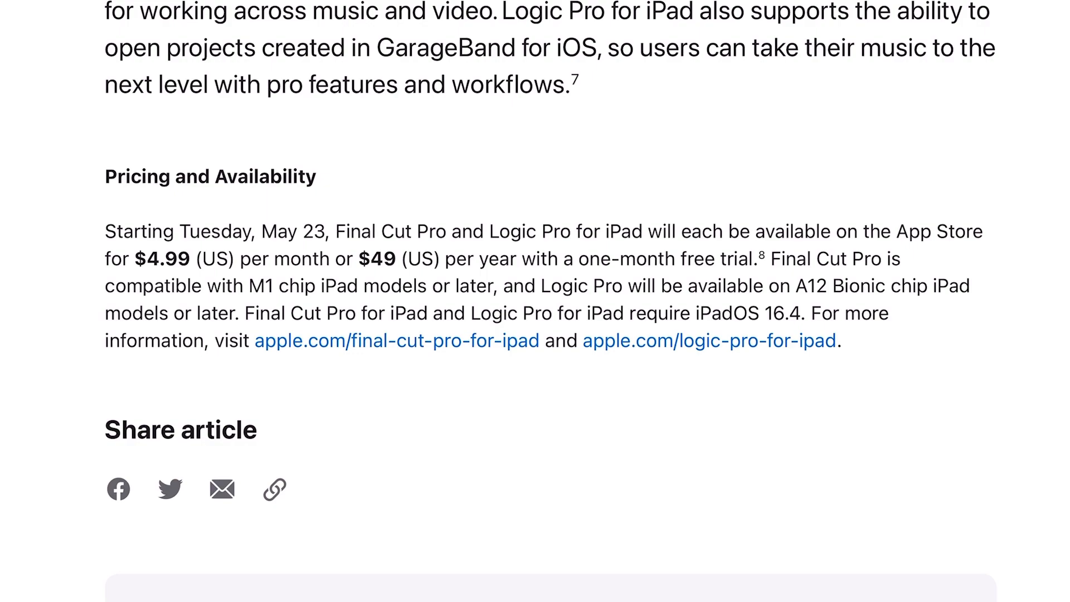
pyautogui.scroll(3)
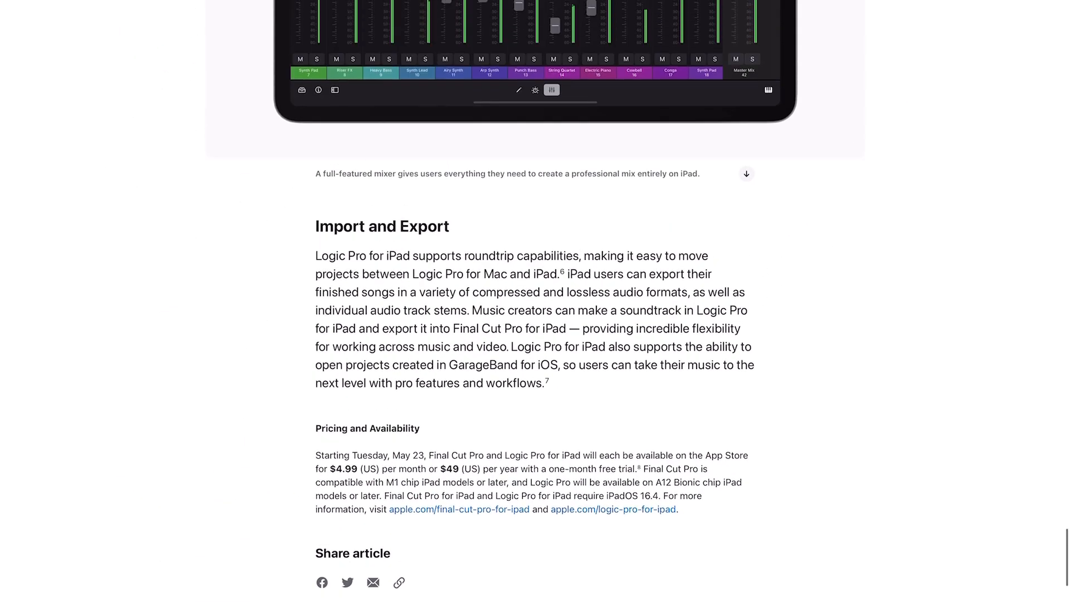
pyautogui.scroll(3)
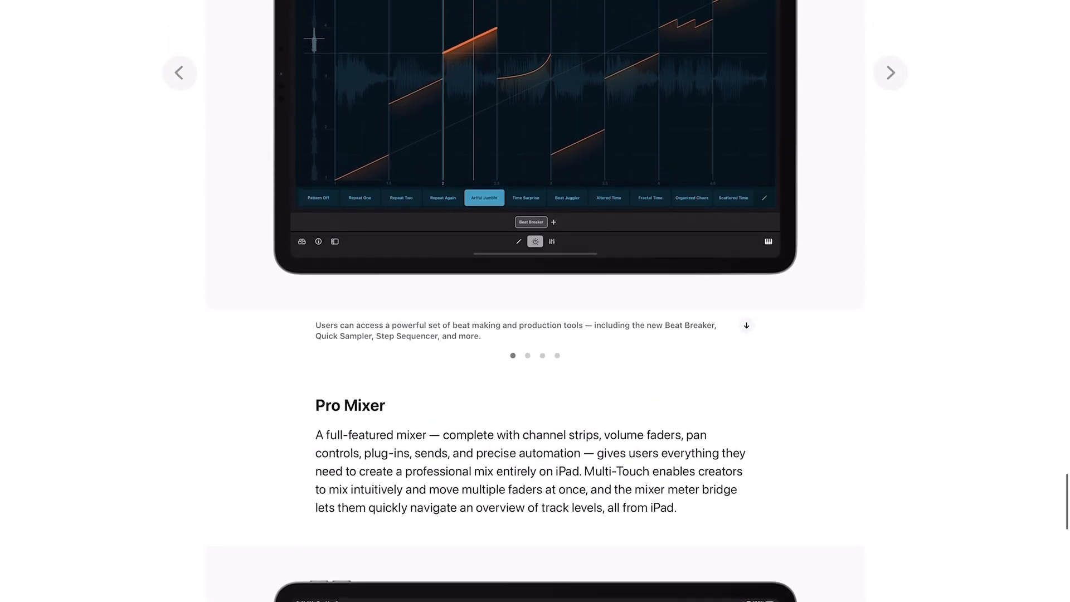
pyautogui.scroll(-3)
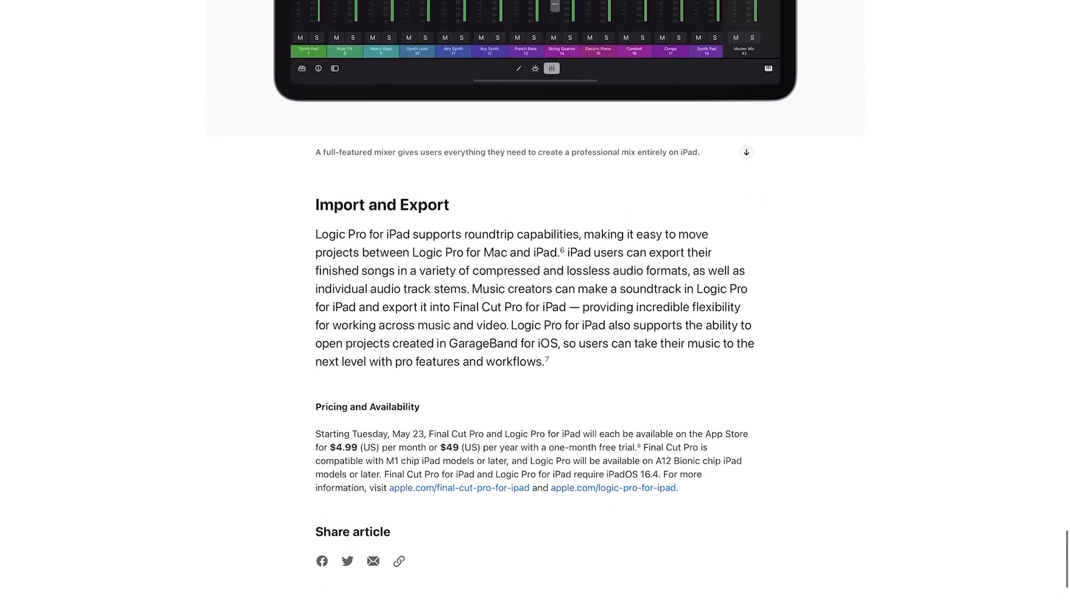
pyautogui.scroll(-3)
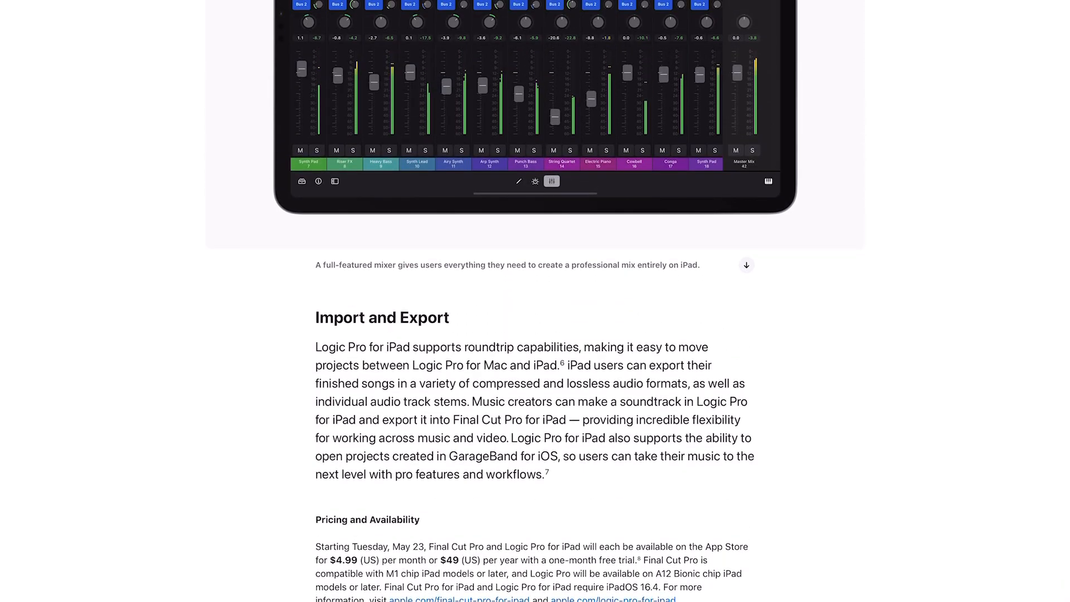